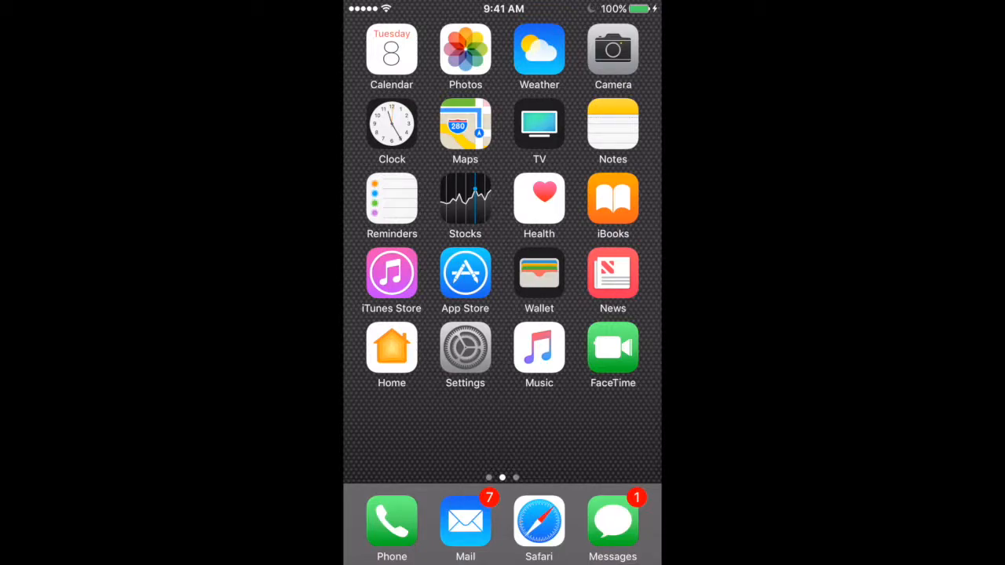
# Step: Launch Safari from the dock to reach its tab overview
pyautogui.click(539, 522)
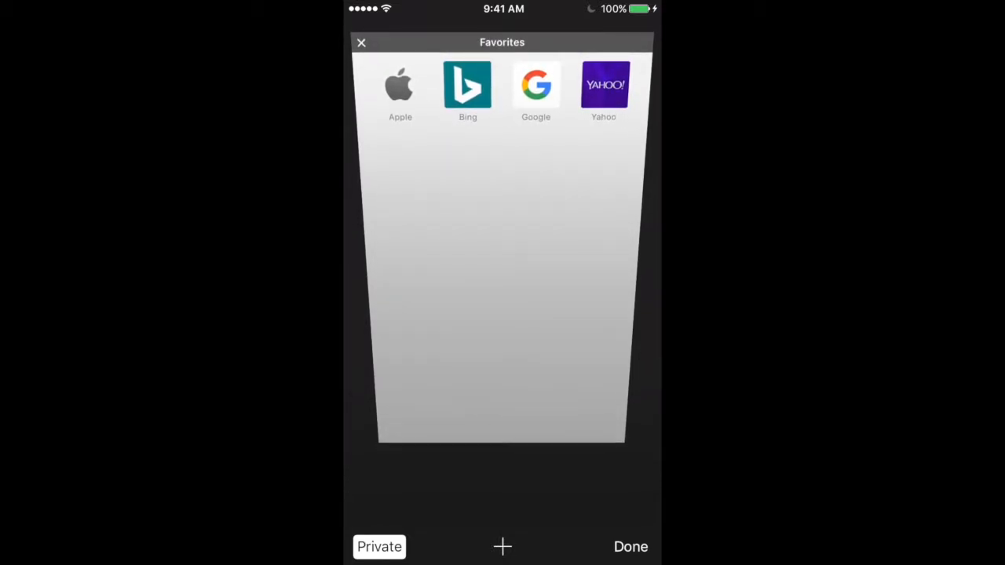
# Step: Switch off Private browsing in Safari and return to the home screen
pyautogui.click(361, 43)
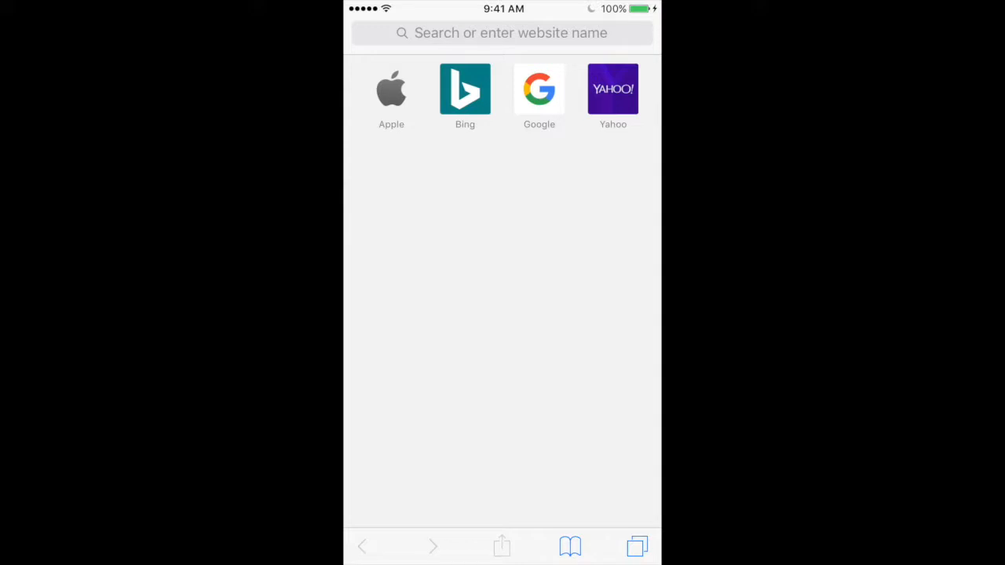
pyautogui.press('home')
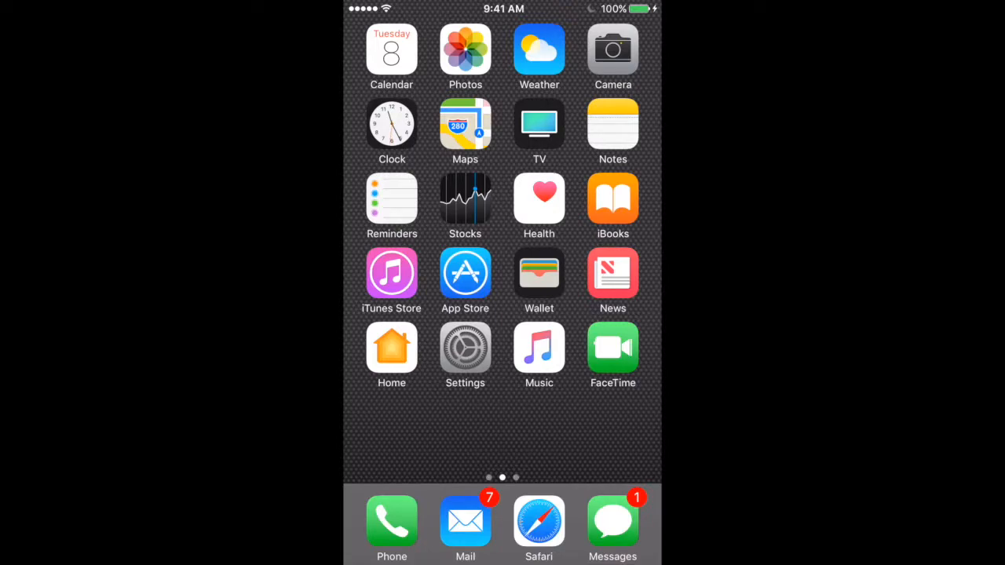
# Step: Go into Settings and navigate down to the Privacy page
pyautogui.click(465, 355)
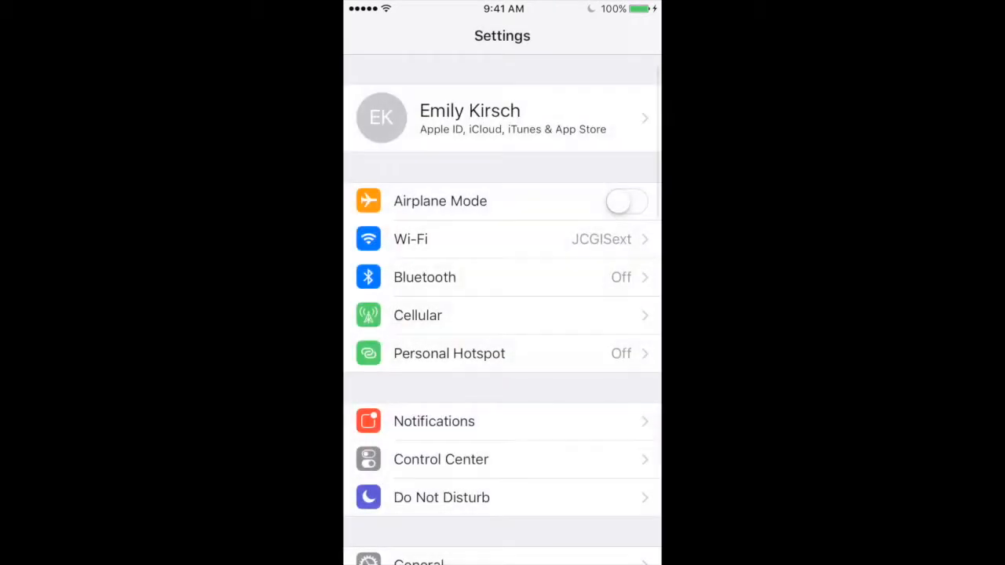
pyautogui.scroll(-3)
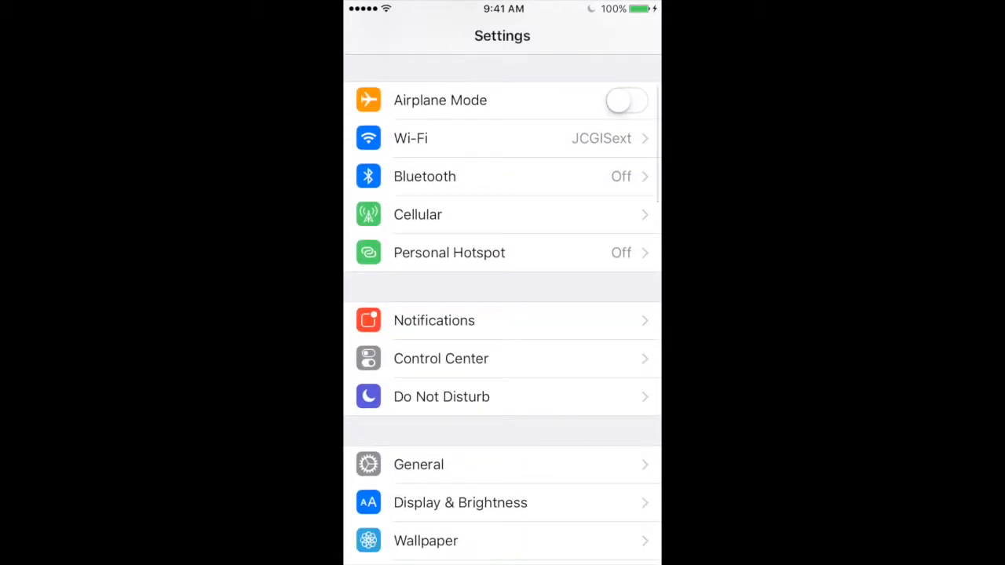
pyautogui.scroll(-3)
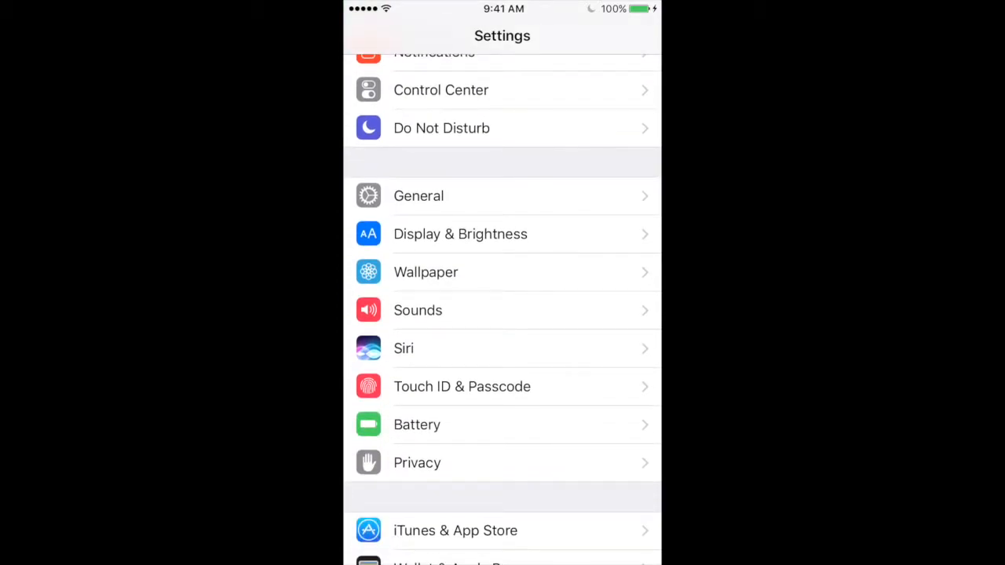
pyautogui.scroll(-3)
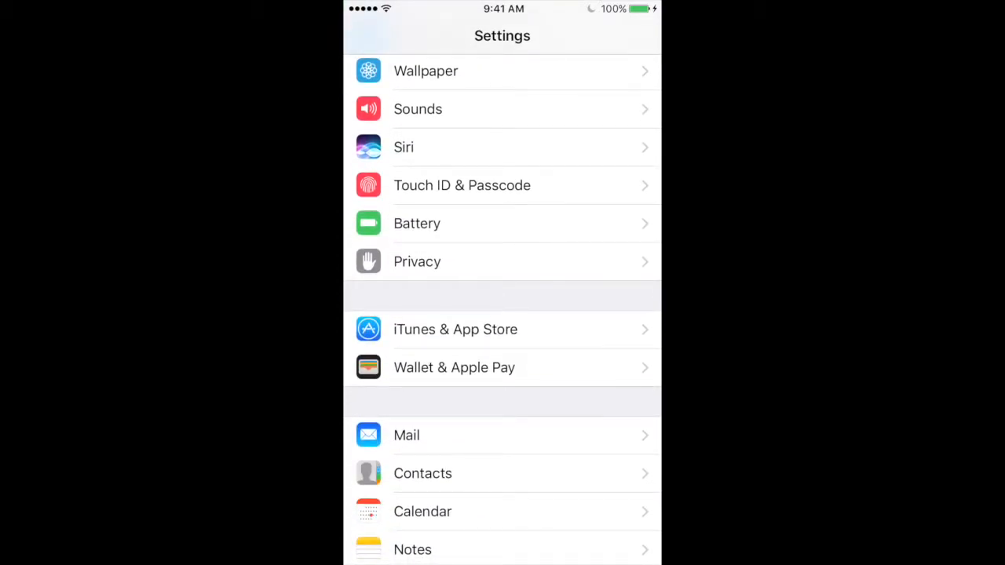
pyautogui.click(503, 261)
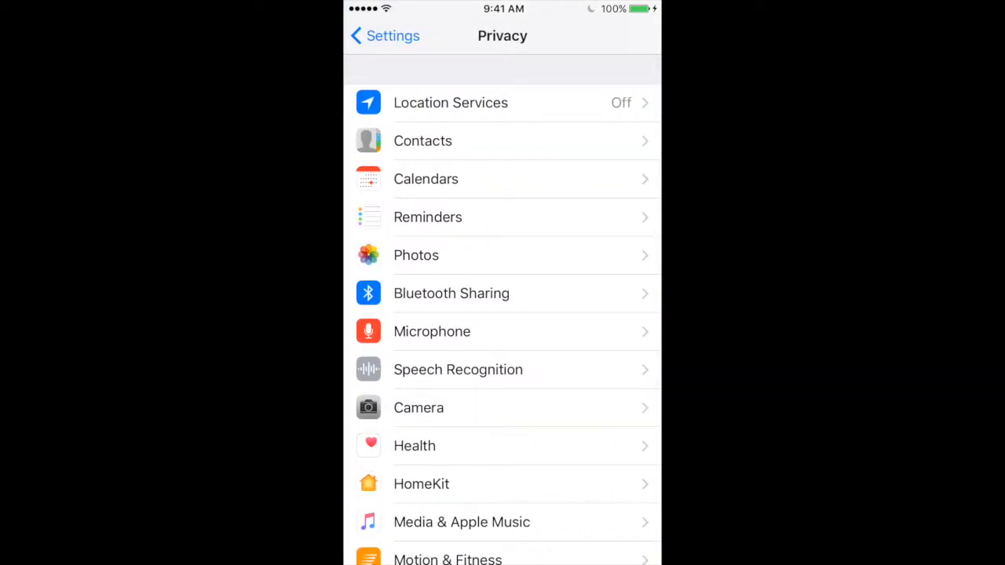
# Step: Enable the Location Services toggle so it shows green
pyautogui.click(451, 102)
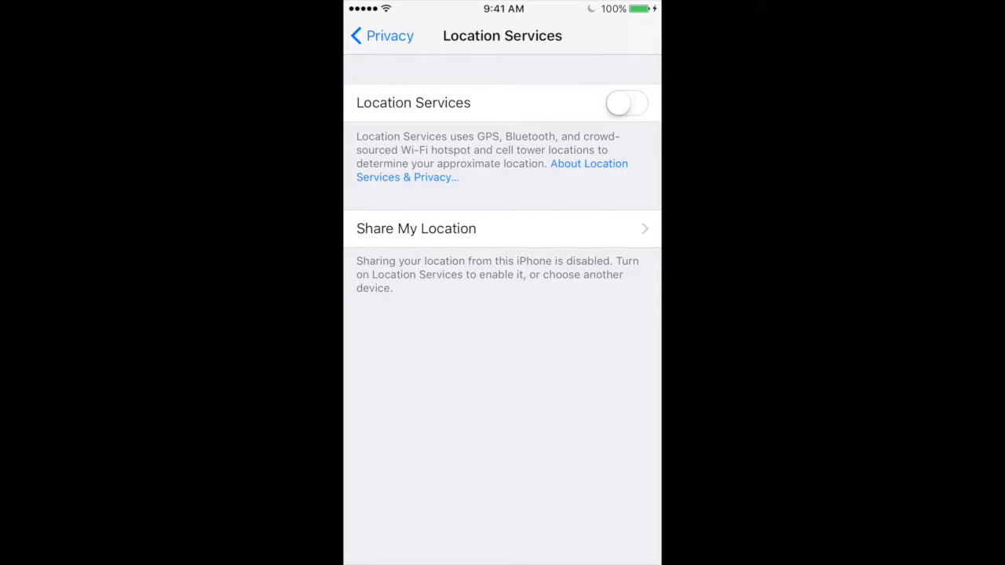
pyautogui.click(627, 104)
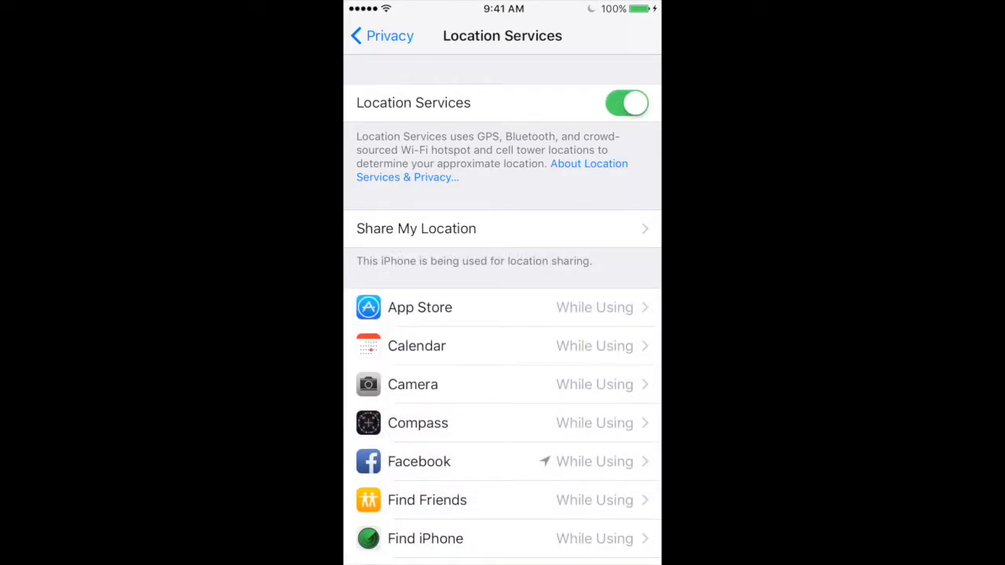